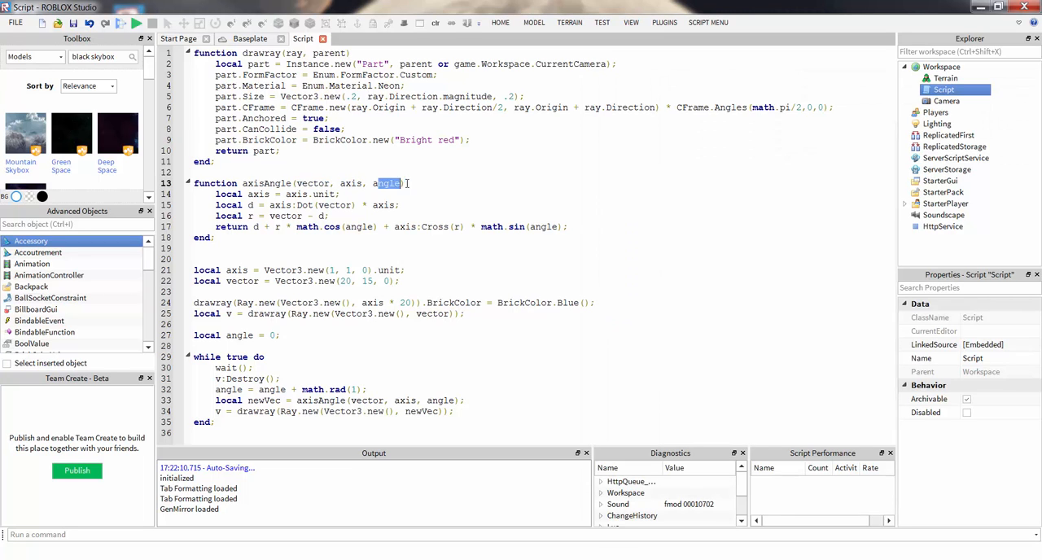
- Select the angle parameter of axisAngle in the script
left_click_drag(391, 183, 273, 216)
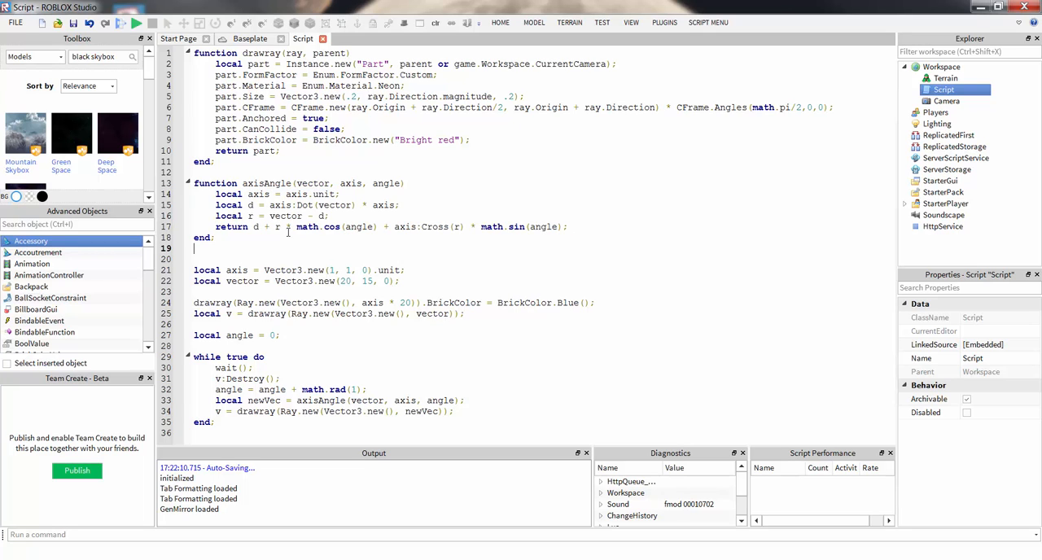
double_click(261, 194)
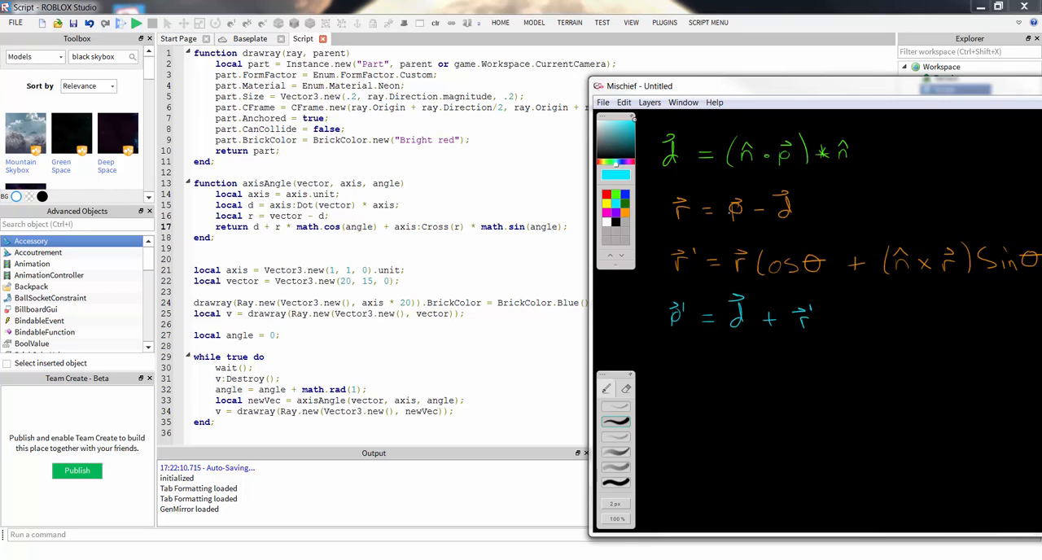
mouse_move(444, 201)
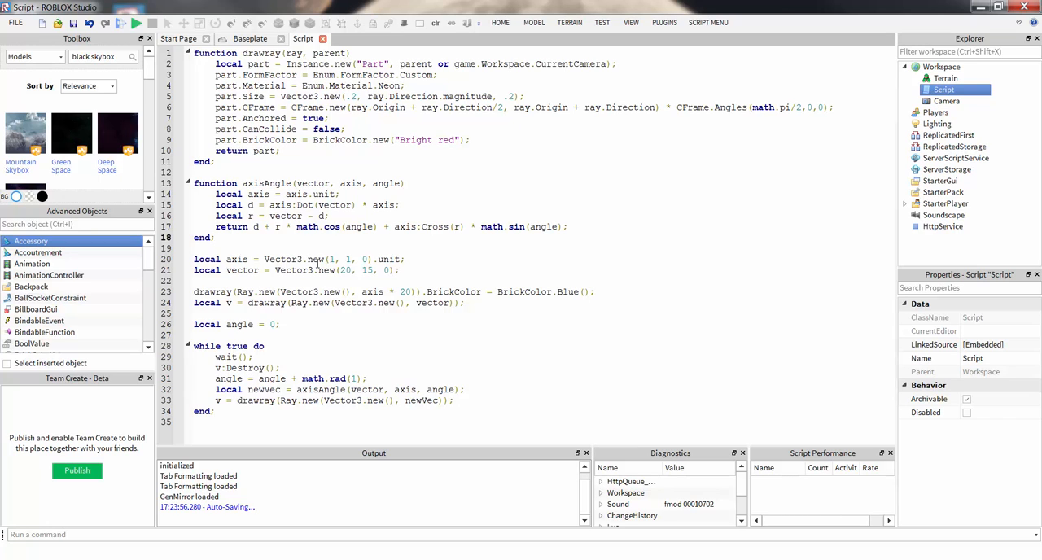
mouse_move(318, 245)
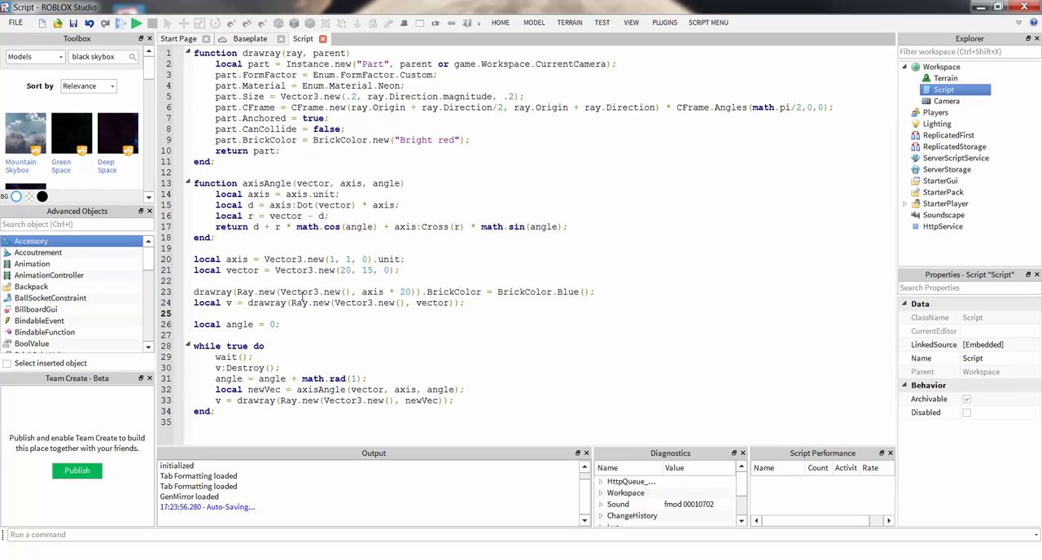
double_click(312, 291)
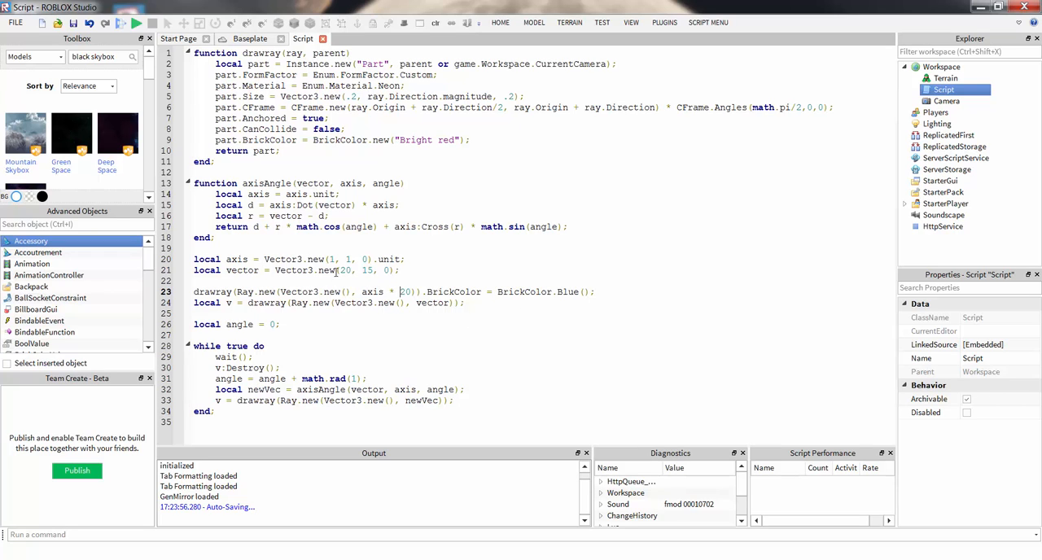
double_click(405, 292)
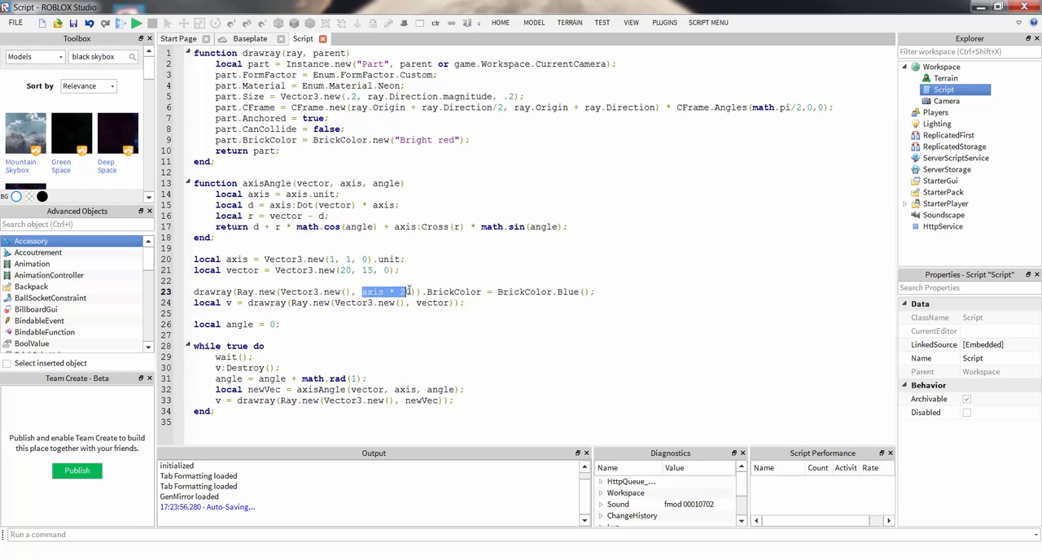
type("20")
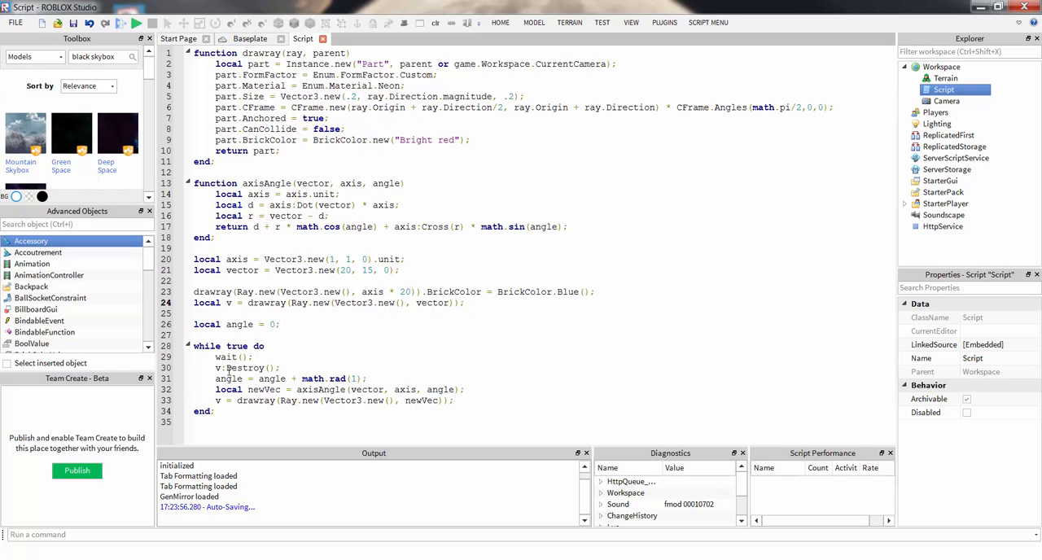
double_click(232, 357)
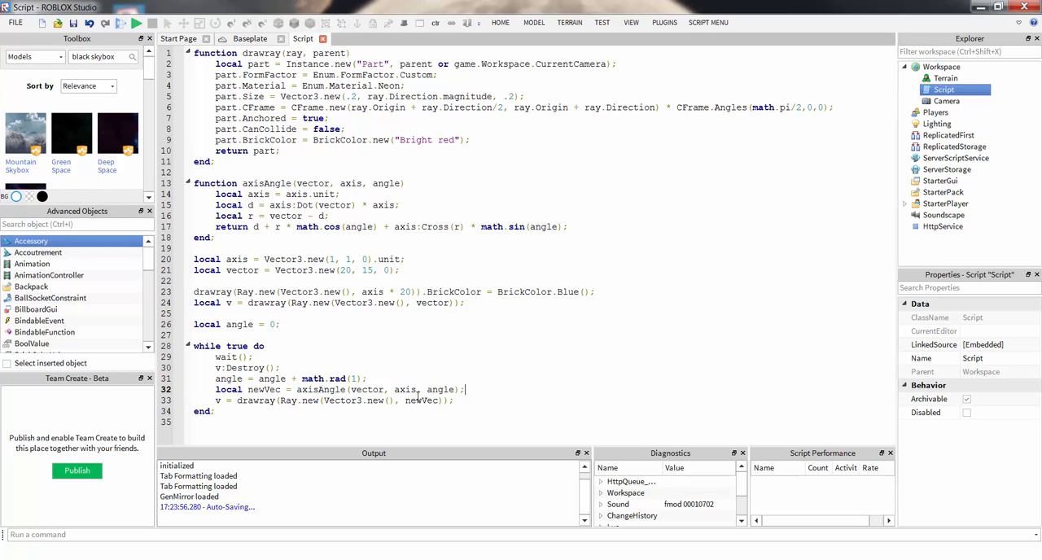
double_click(439, 390)
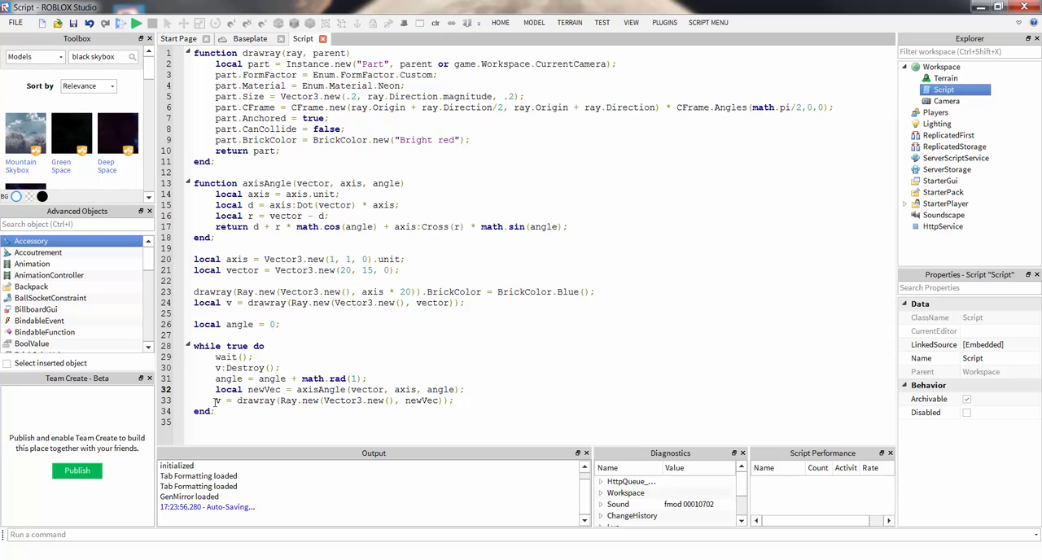
triple_click(334, 400)
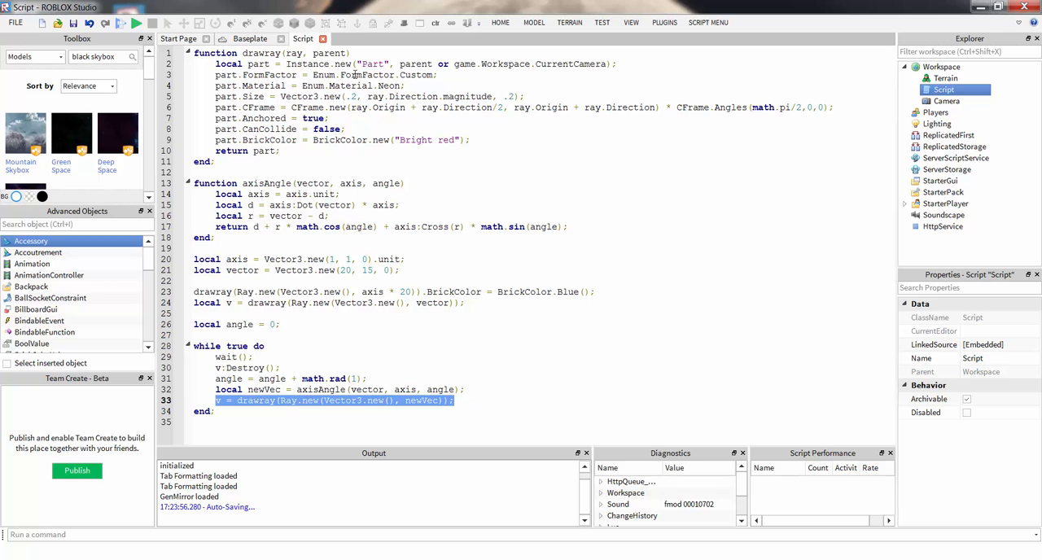
left_click(136, 22)
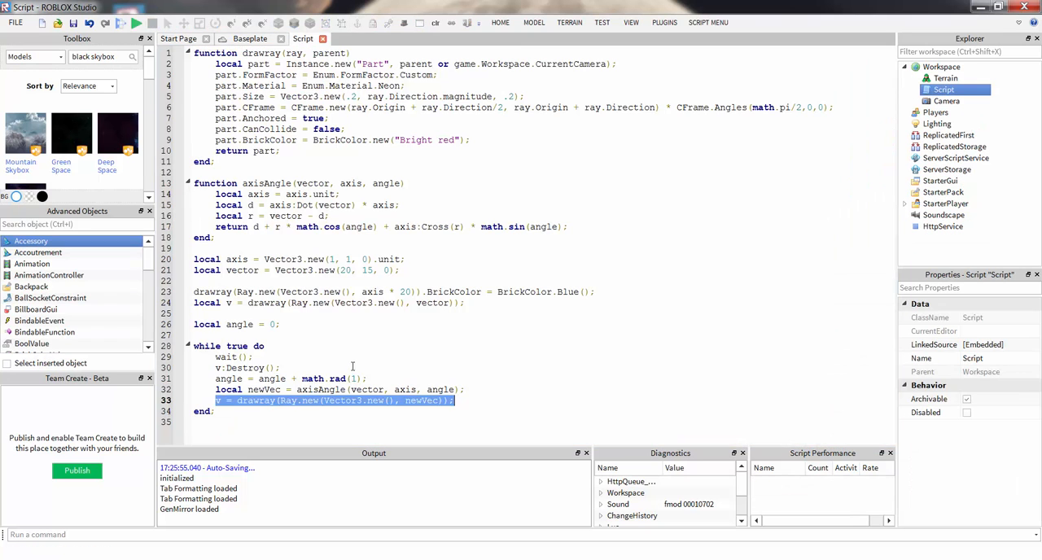
left_click(454, 400)
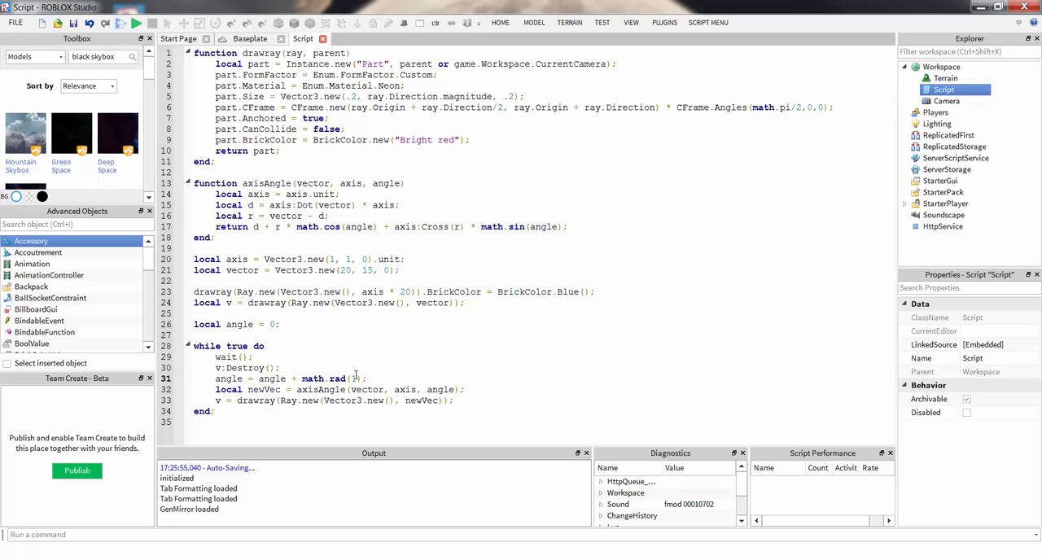
type("15")
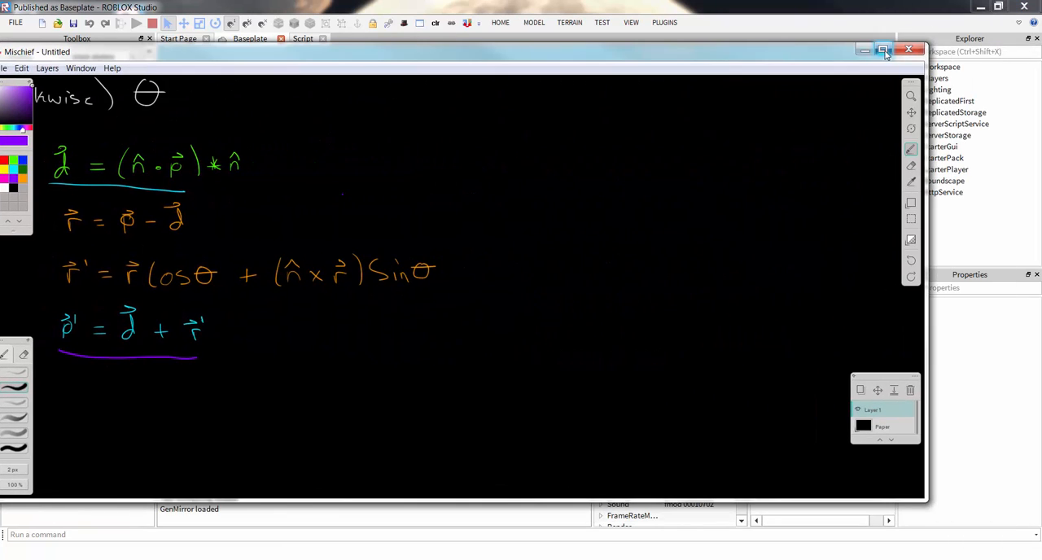
- Maximize the Mischief sketch window, then close it without saving changes
left_click(882, 50)
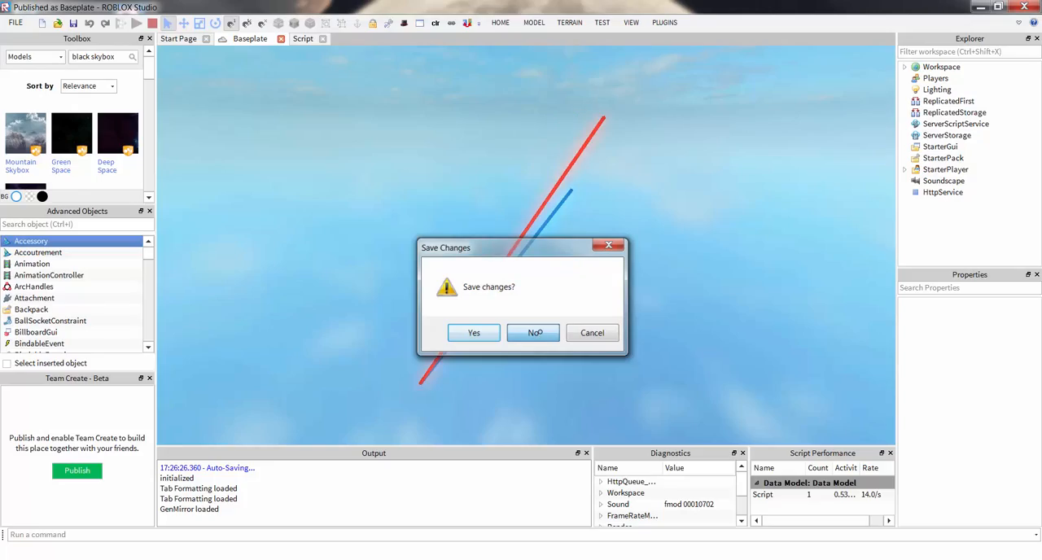
left_click(533, 332)
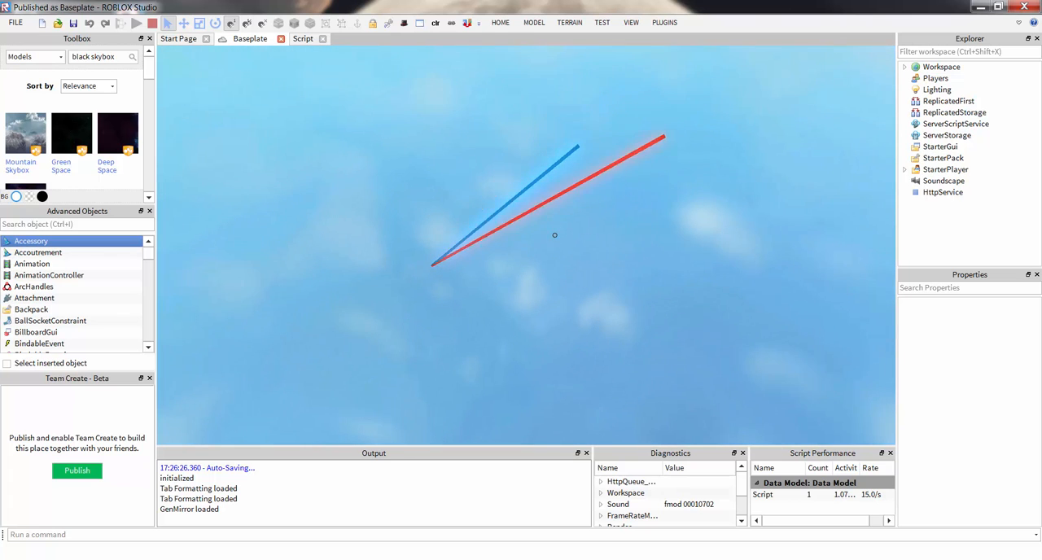